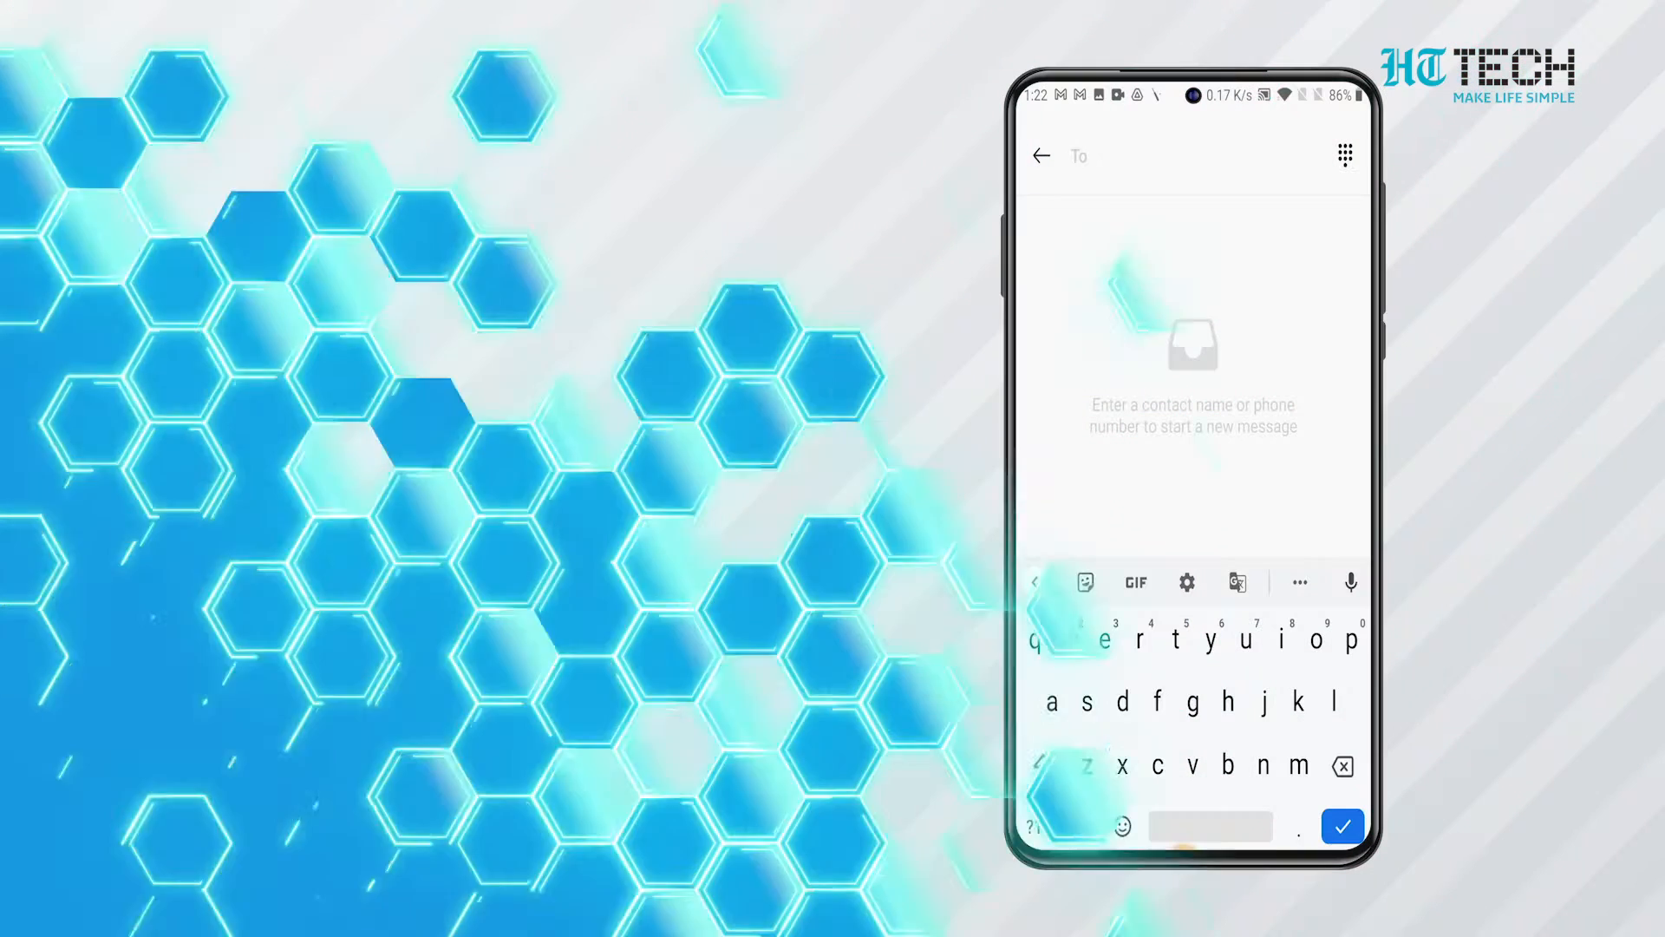
Turn on Enable glide typing from the keyboard's settings gear.
left_click(1187, 582)
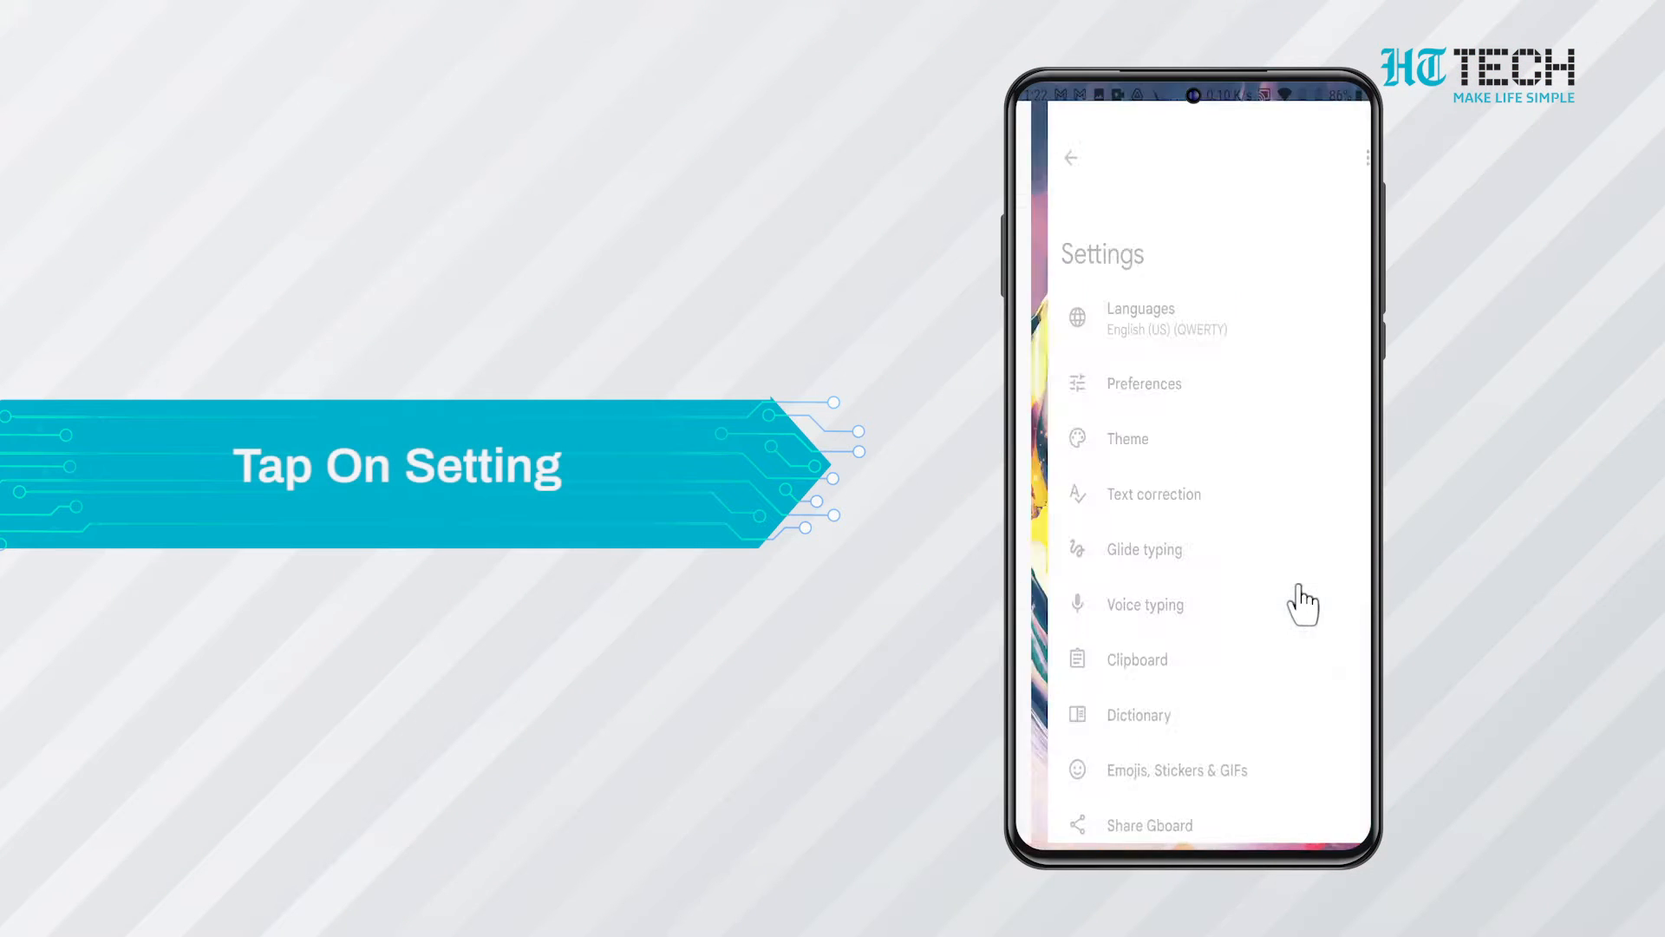
left_click(1144, 549)
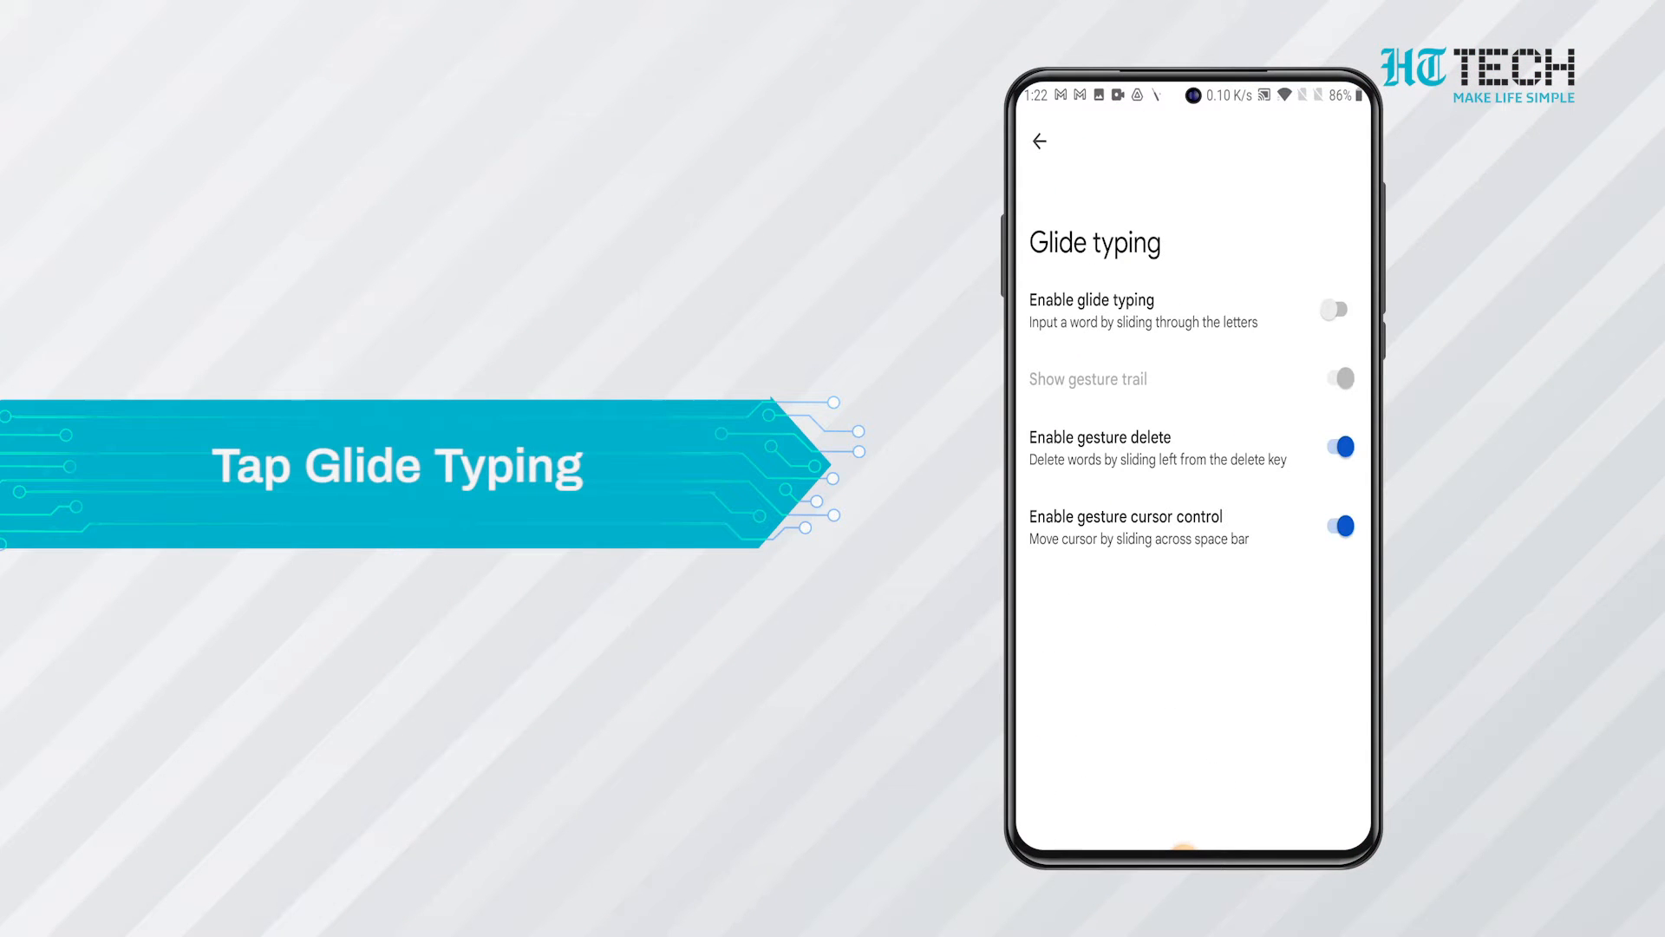
left_click(1336, 309)
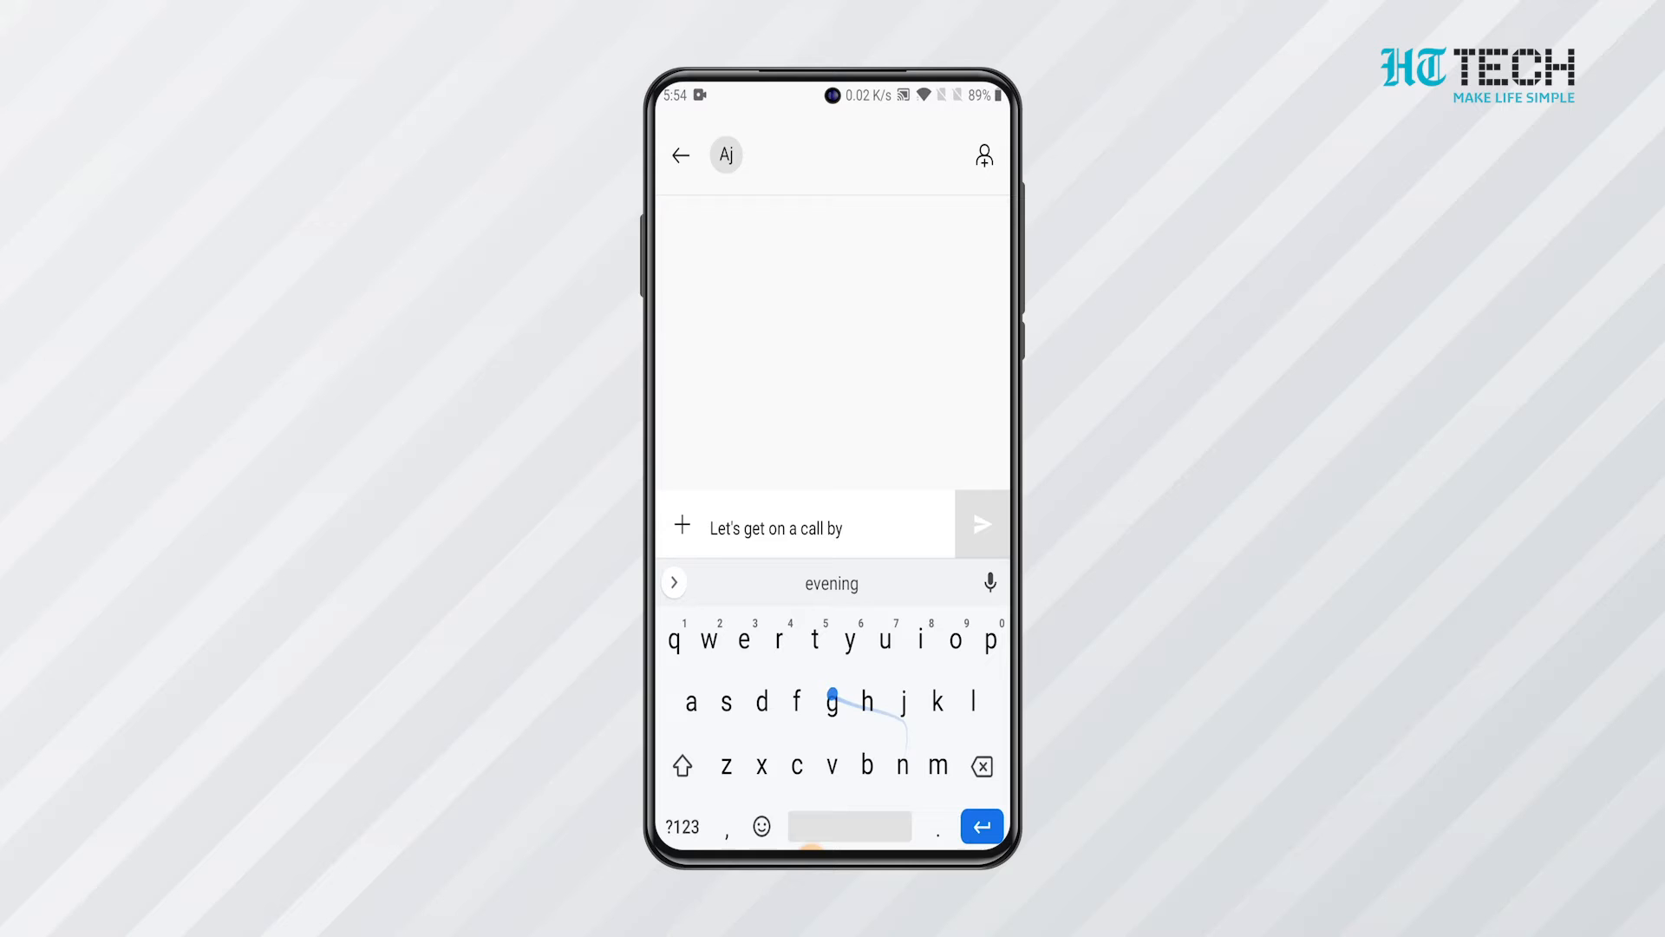
Glide-type 'Let's get on a call by' into the message.
left_click(831, 583)
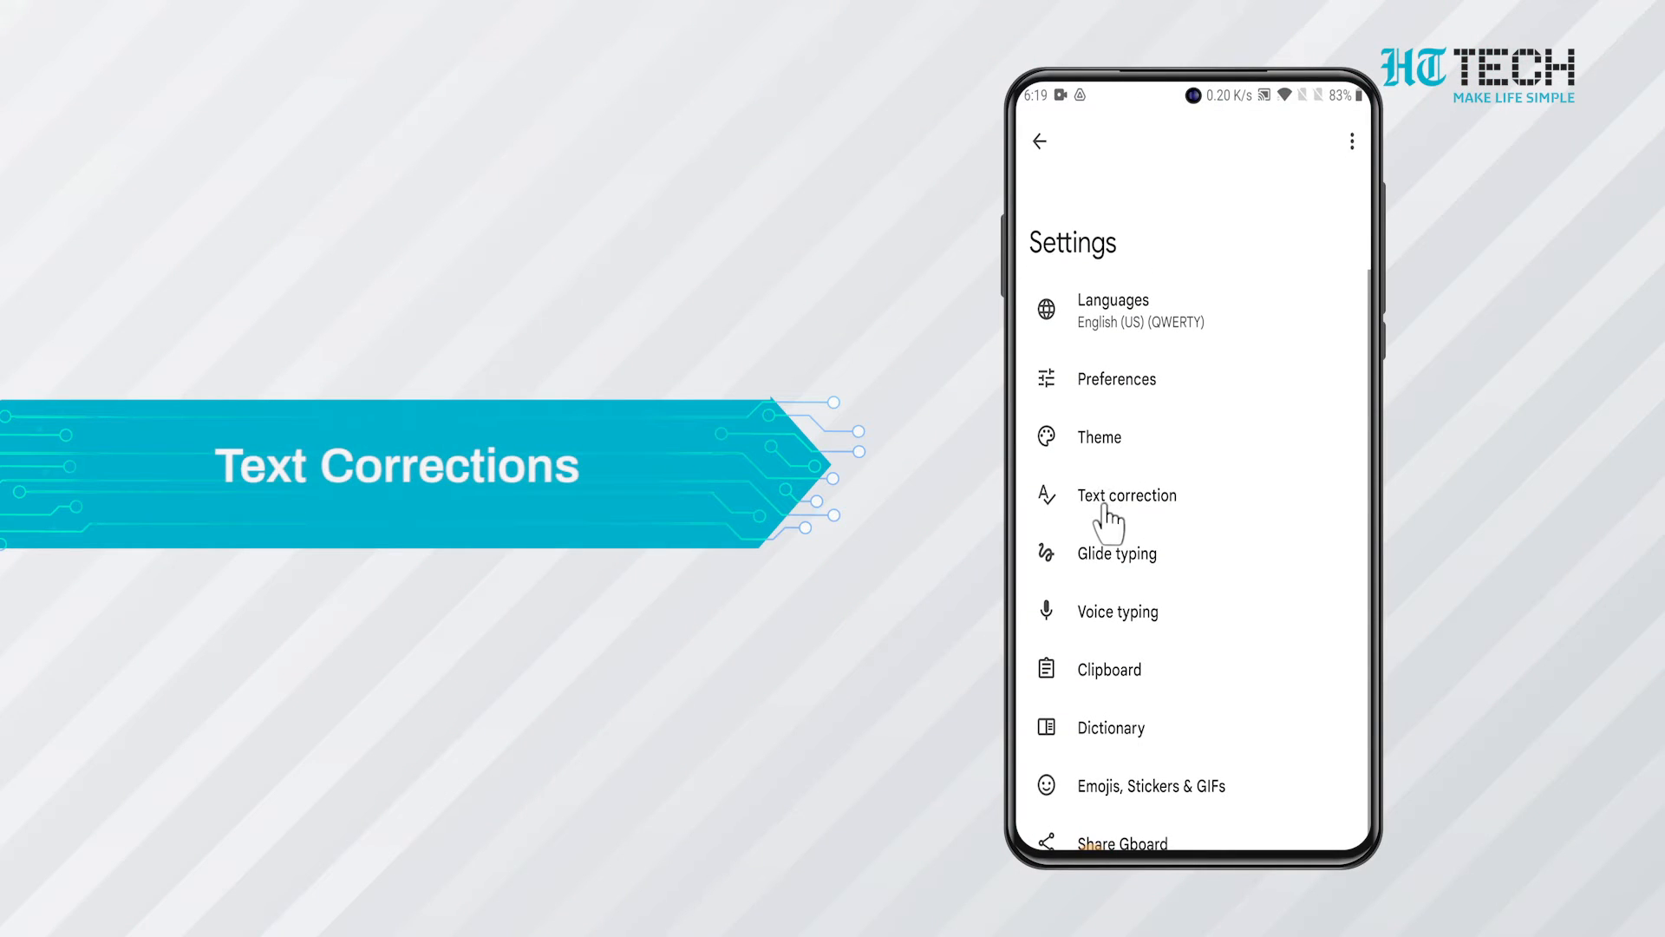
Switch on Double-space period in Text correction, then return to the settings list.
left_click(1126, 496)
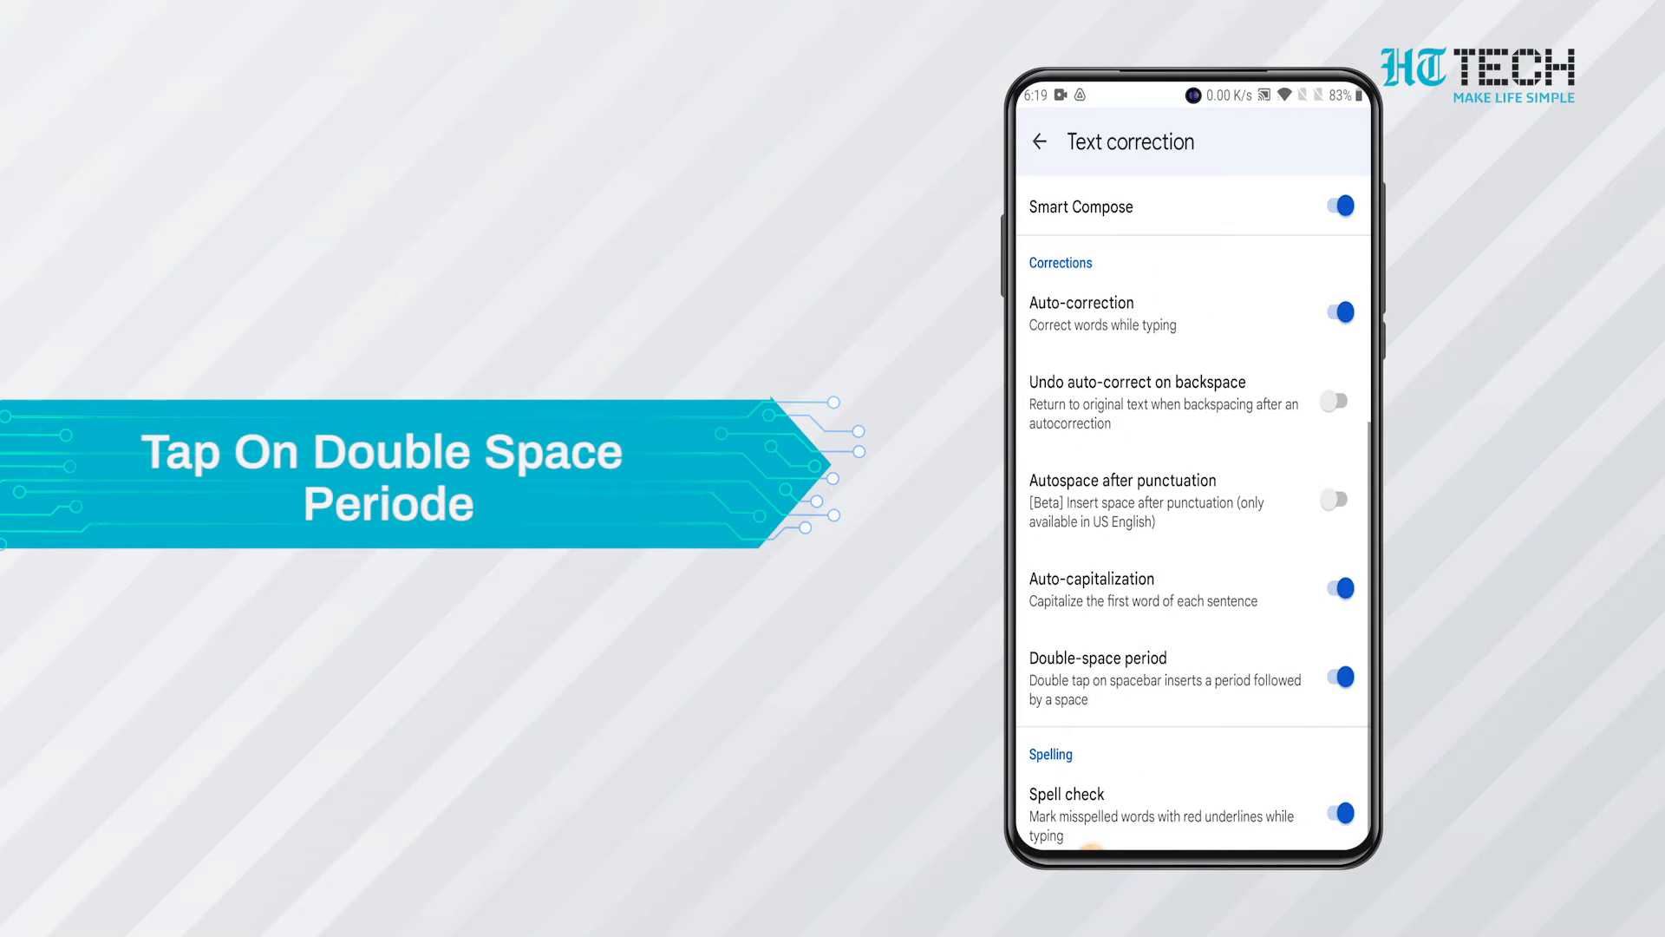
left_click(1039, 142)
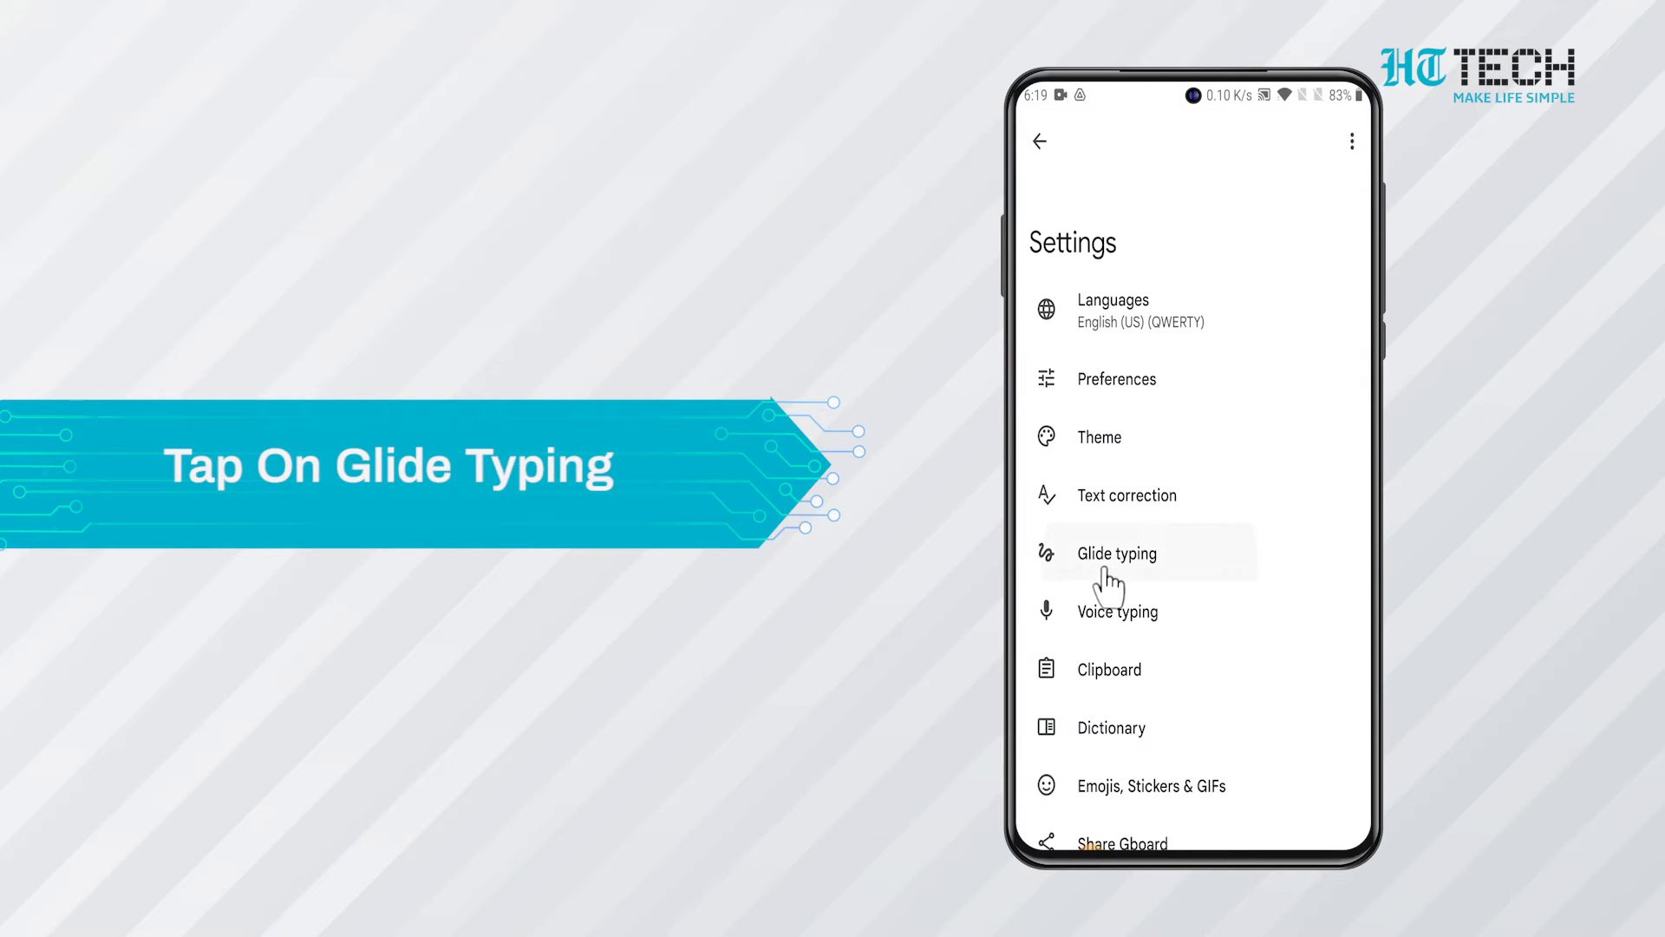
left_click(1115, 553)
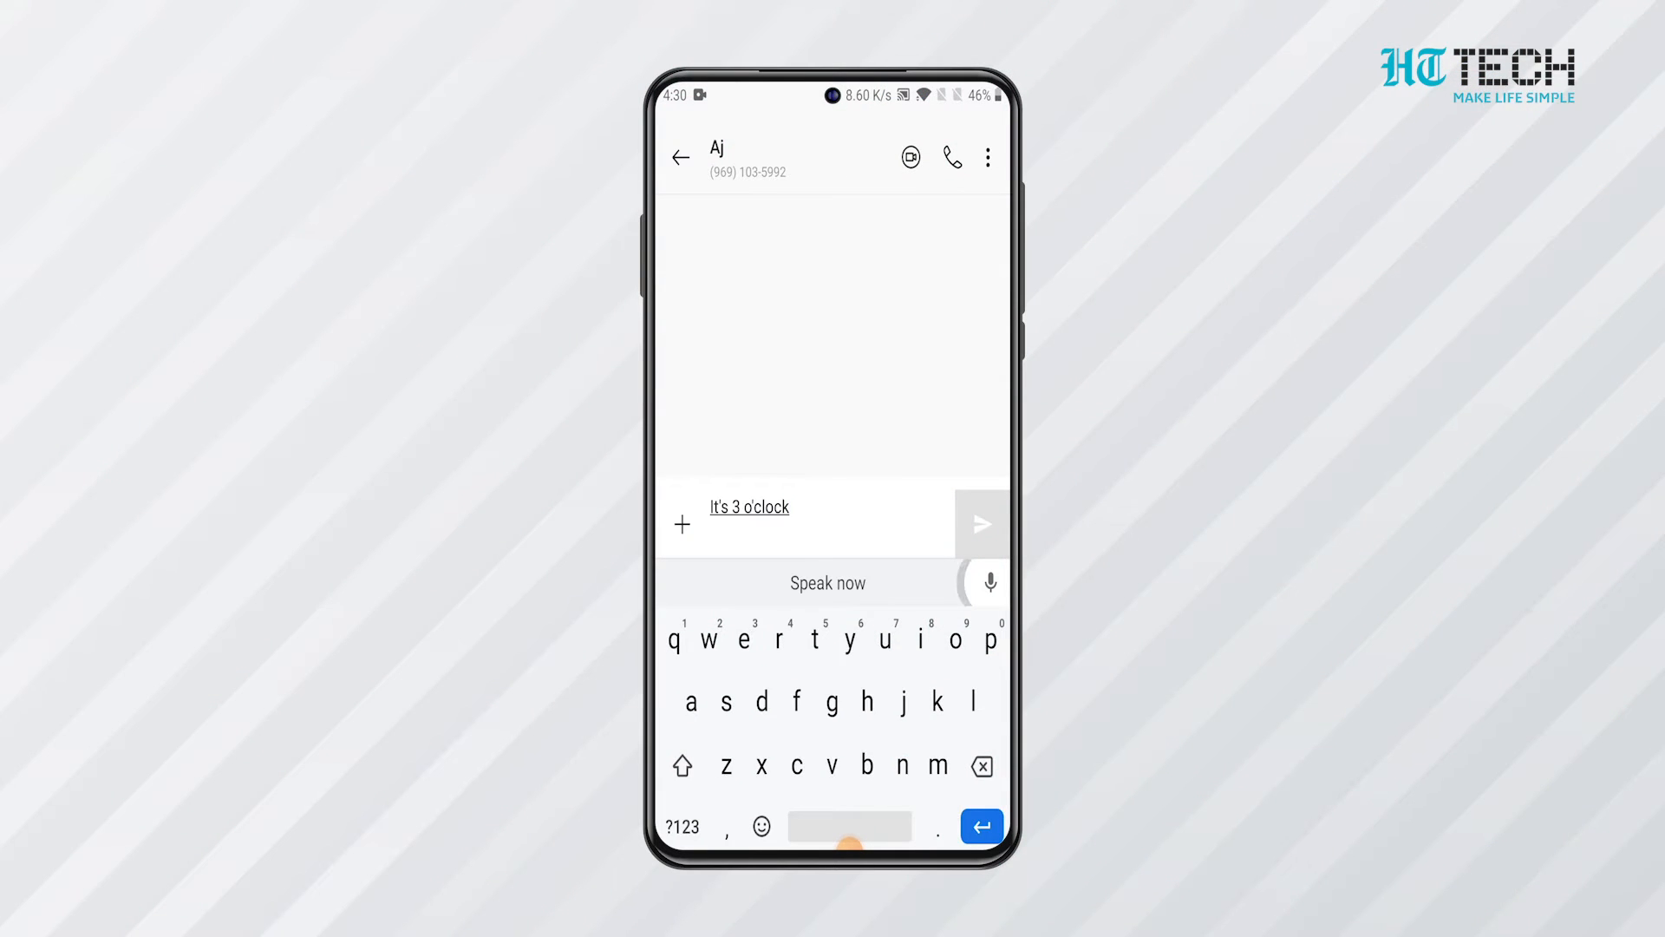
Dictate 'It's 3 o'clock' into the message using the microphone key.
left_click(989, 582)
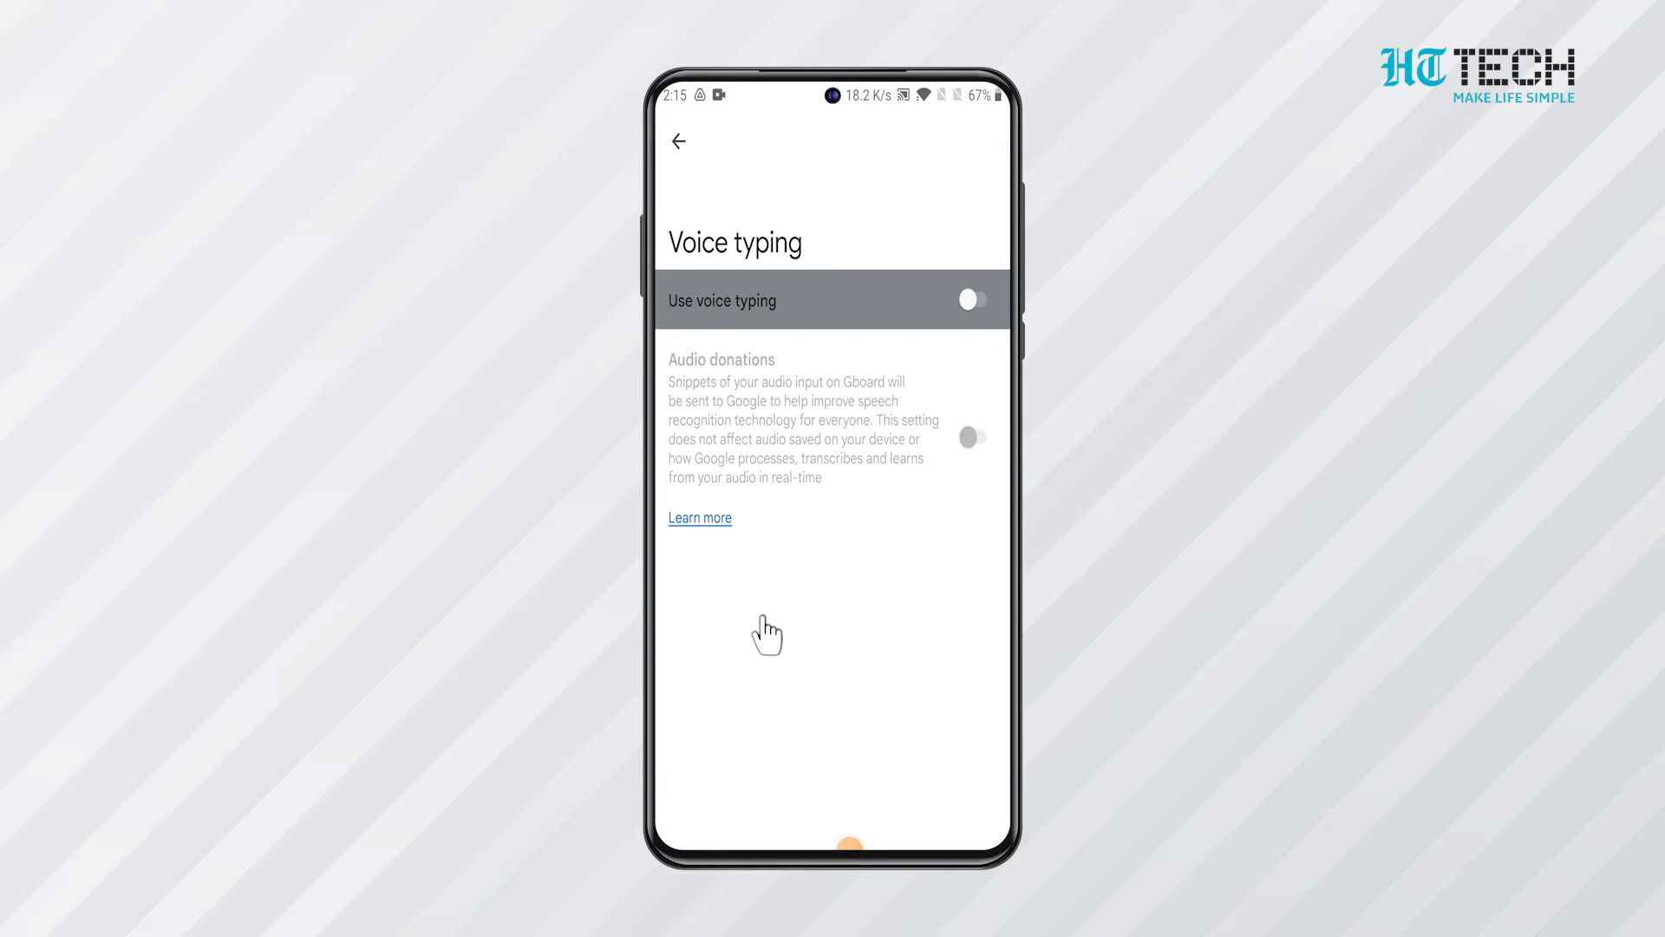
Switch on Use voice typing and return to the settings list.
left_click(971, 299)
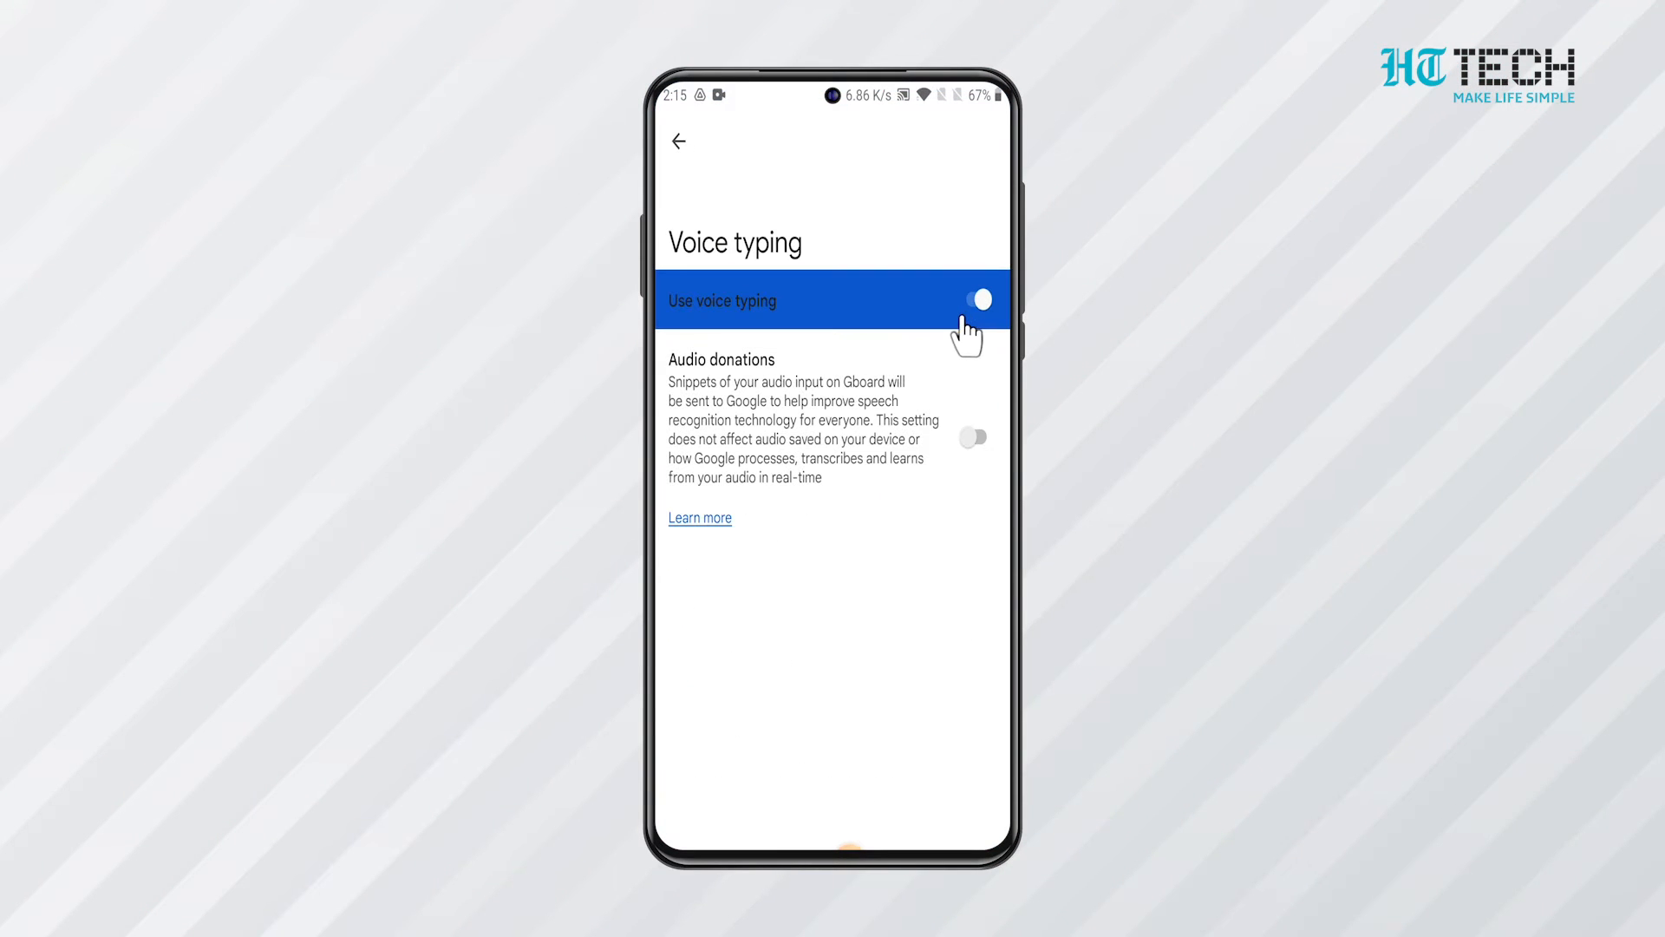
left_click(678, 141)
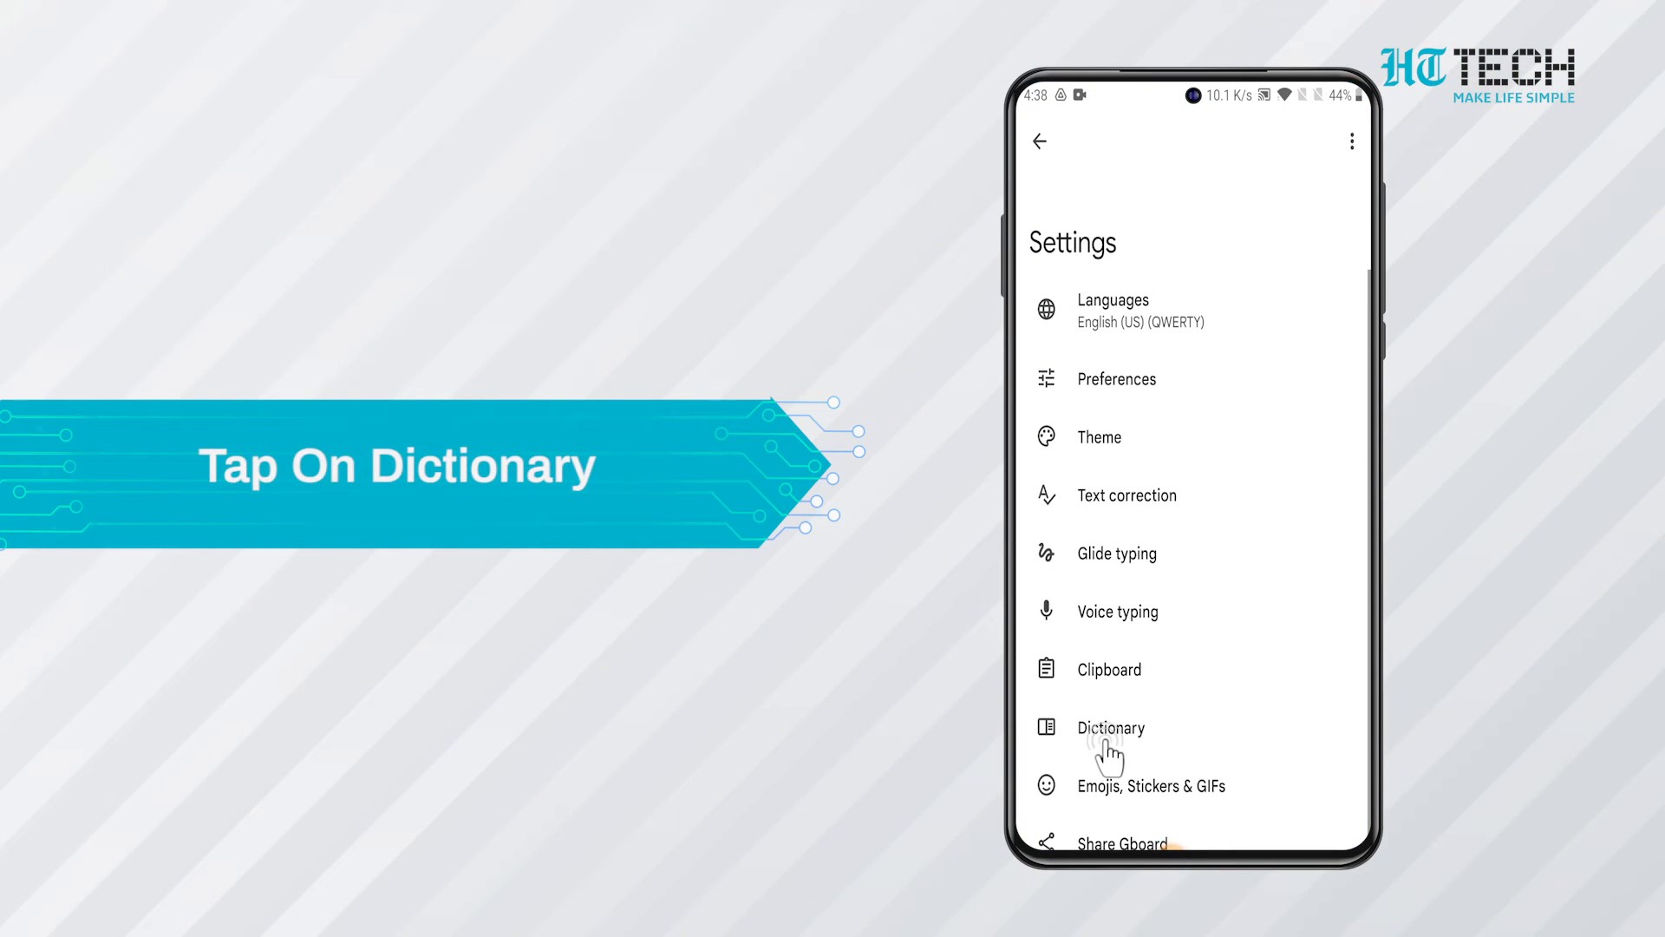
Save an 'Office Address' shortcut for the Mumbai street address in English (US).
left_click(1111, 728)
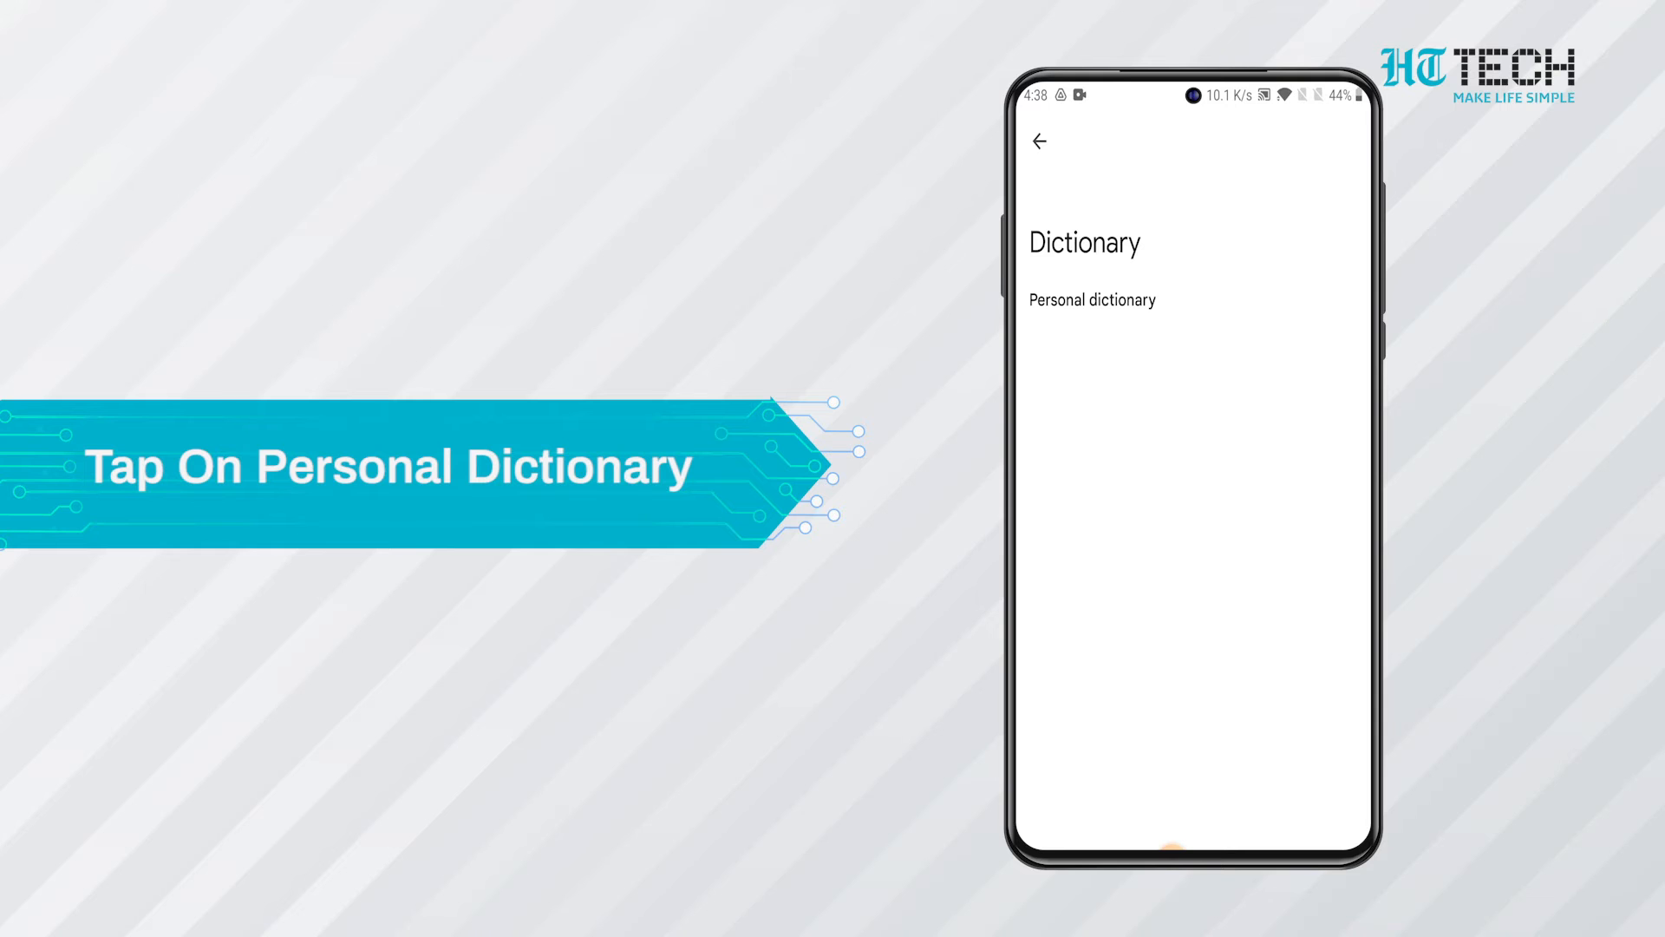
left_click(1092, 299)
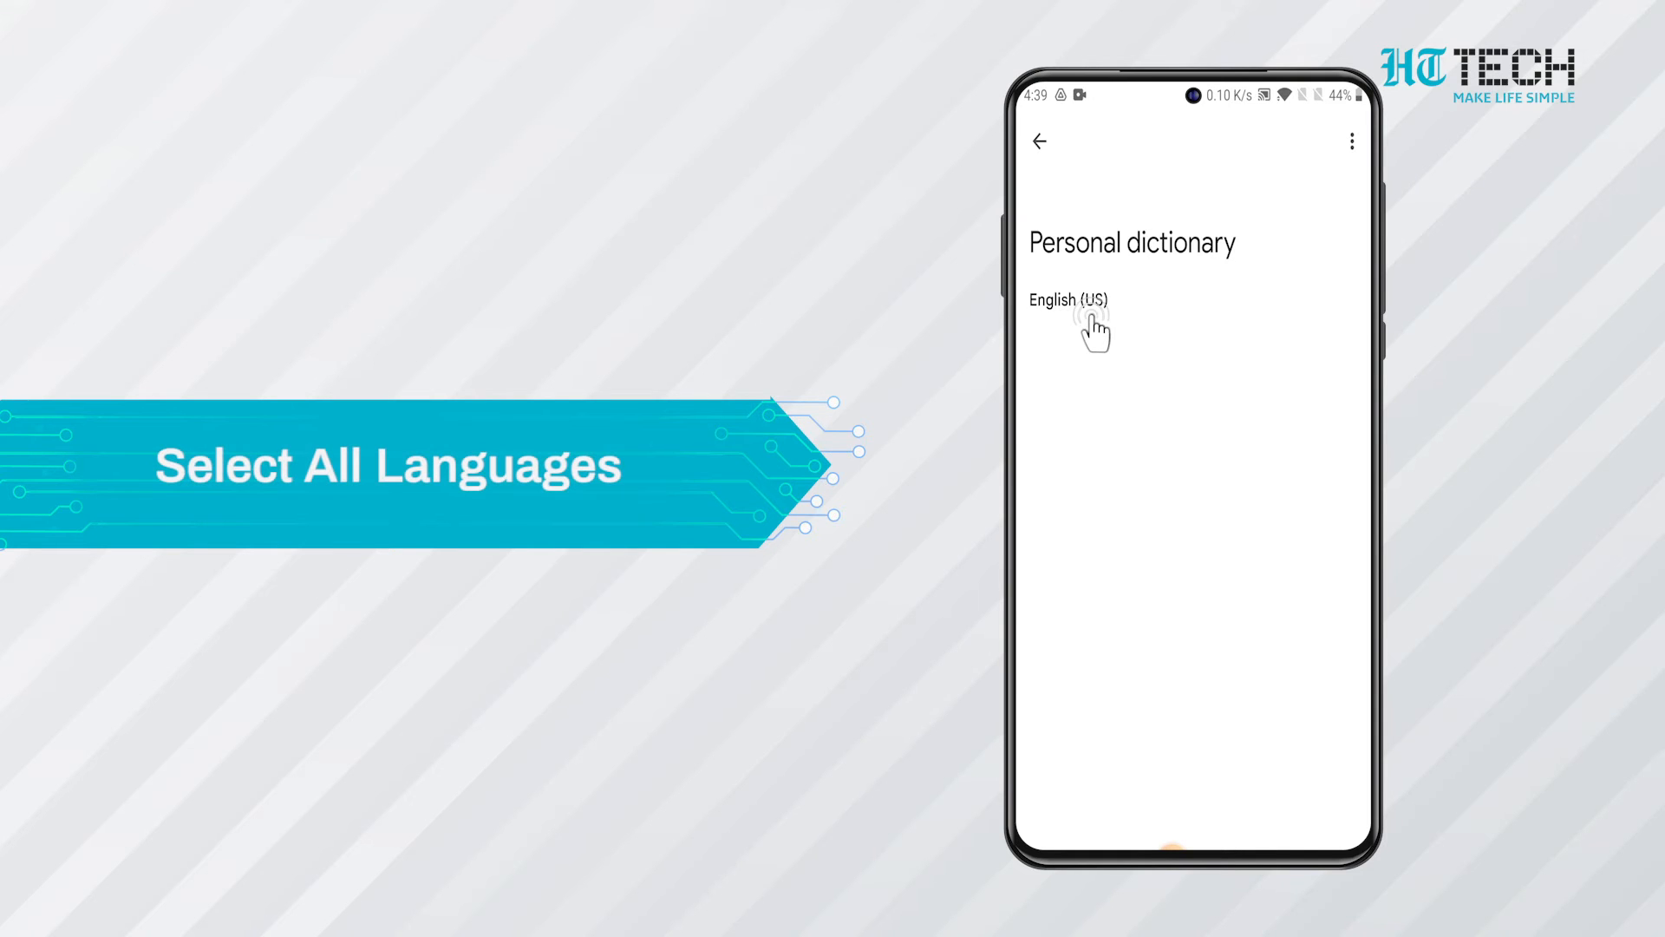
left_click(1069, 301)
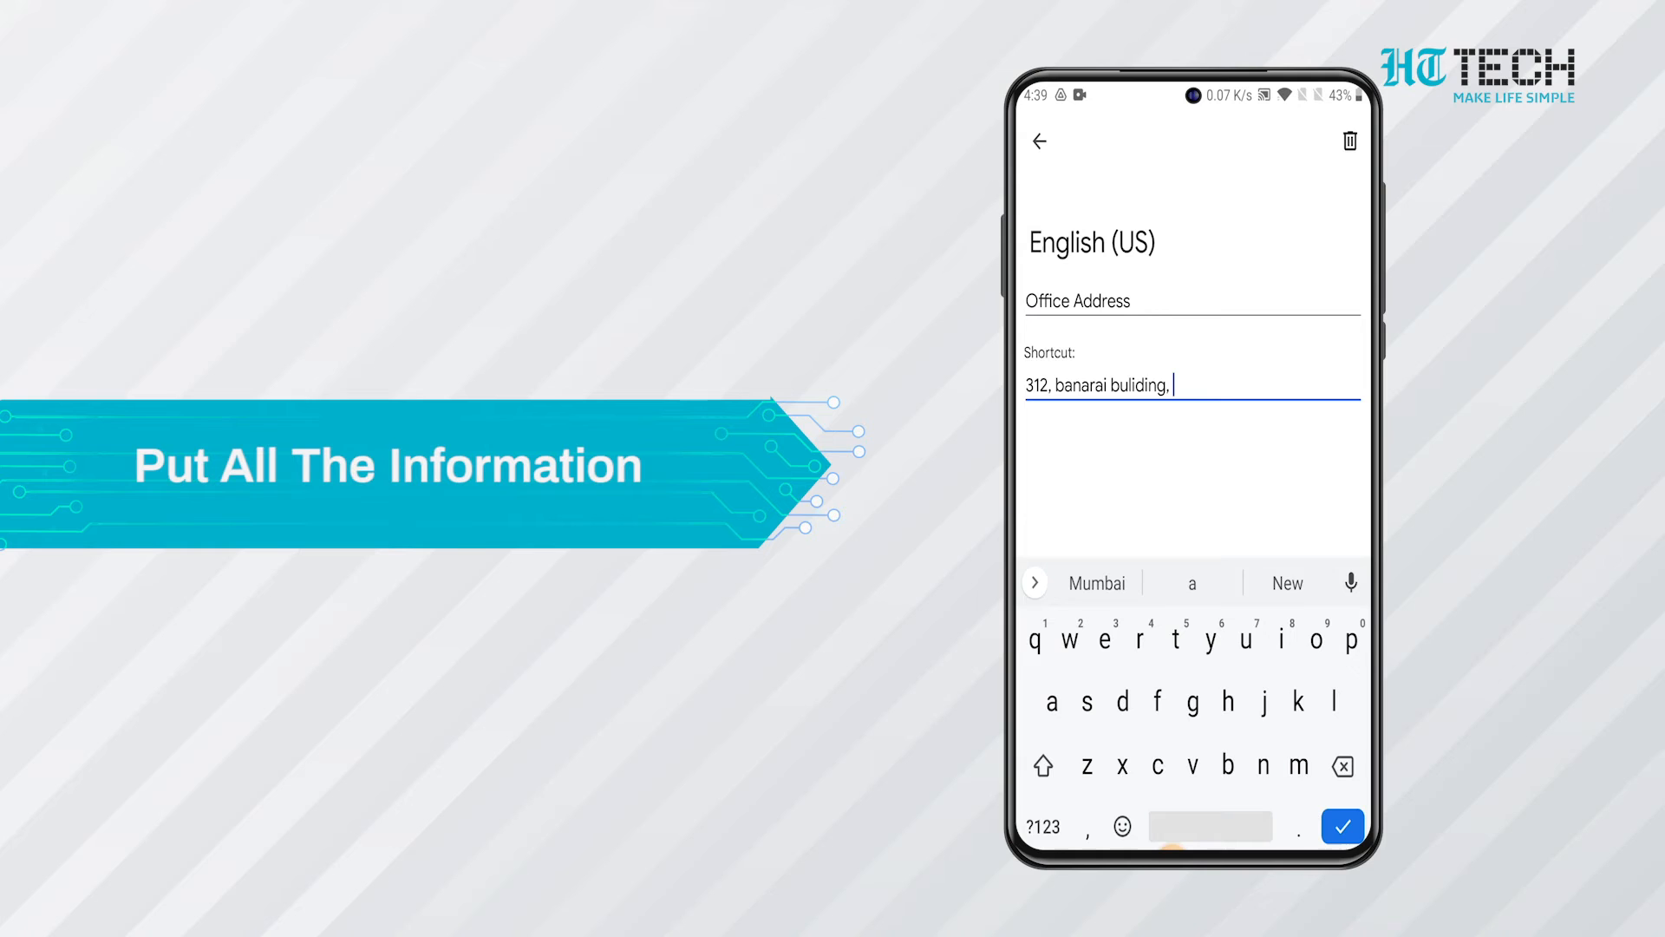
type("mubai")
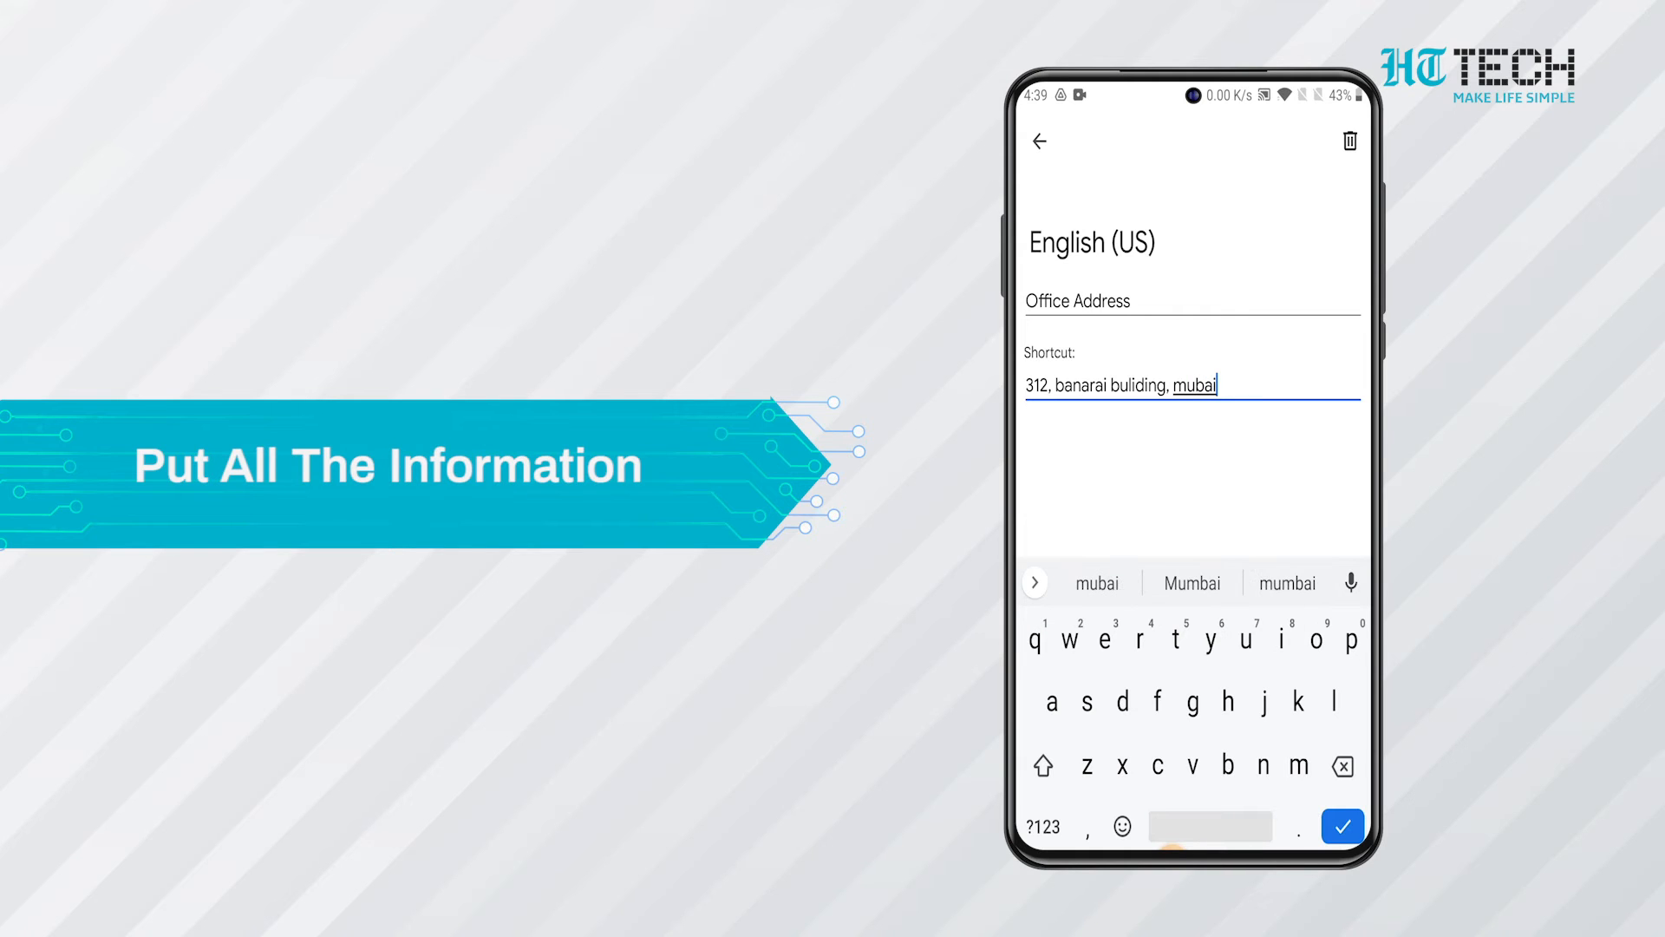
left_click(1192, 582)
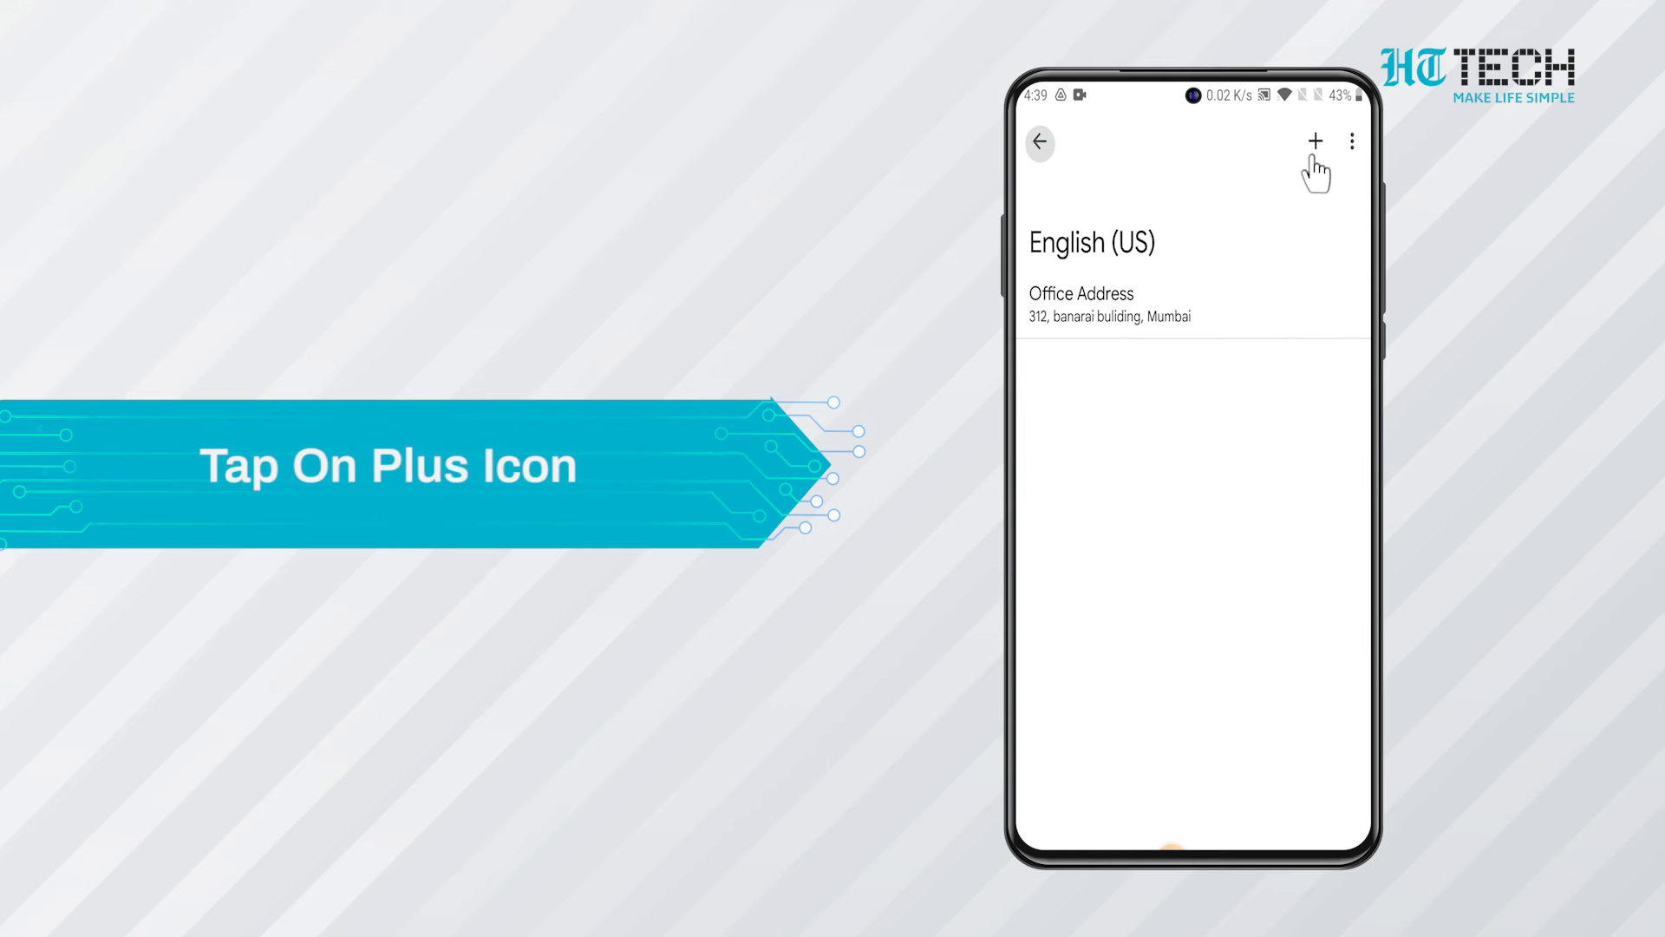
left_click(1315, 141)
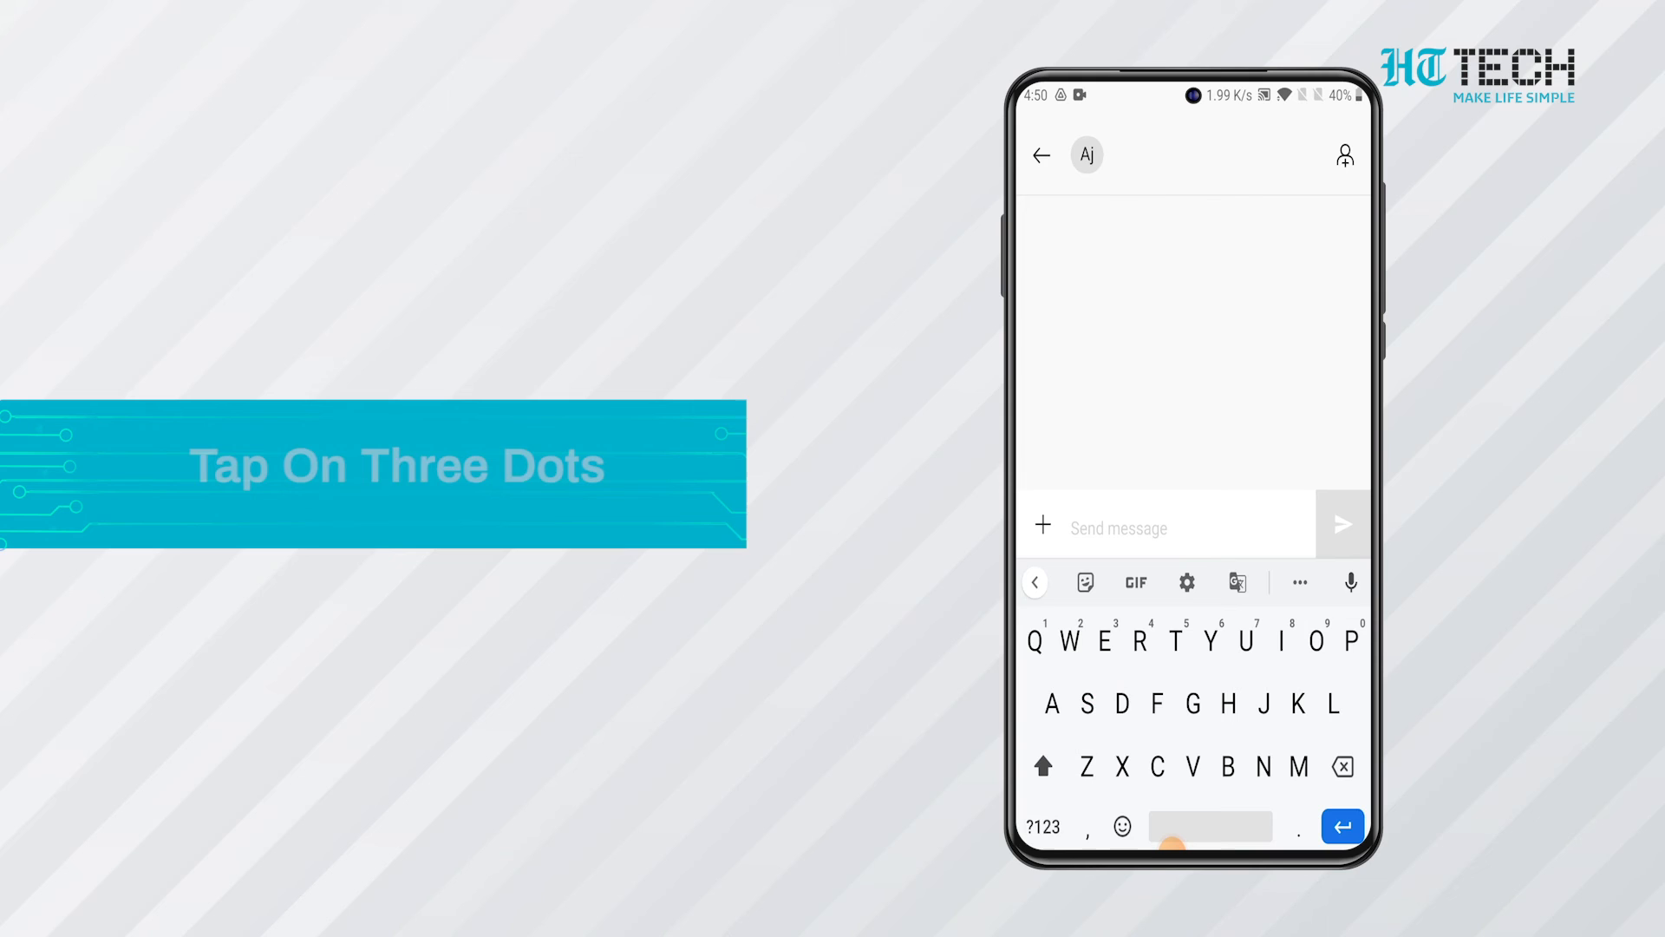
Turn on Clipboard from the keyboard toolbar's extra features menu.
left_click(1299, 582)
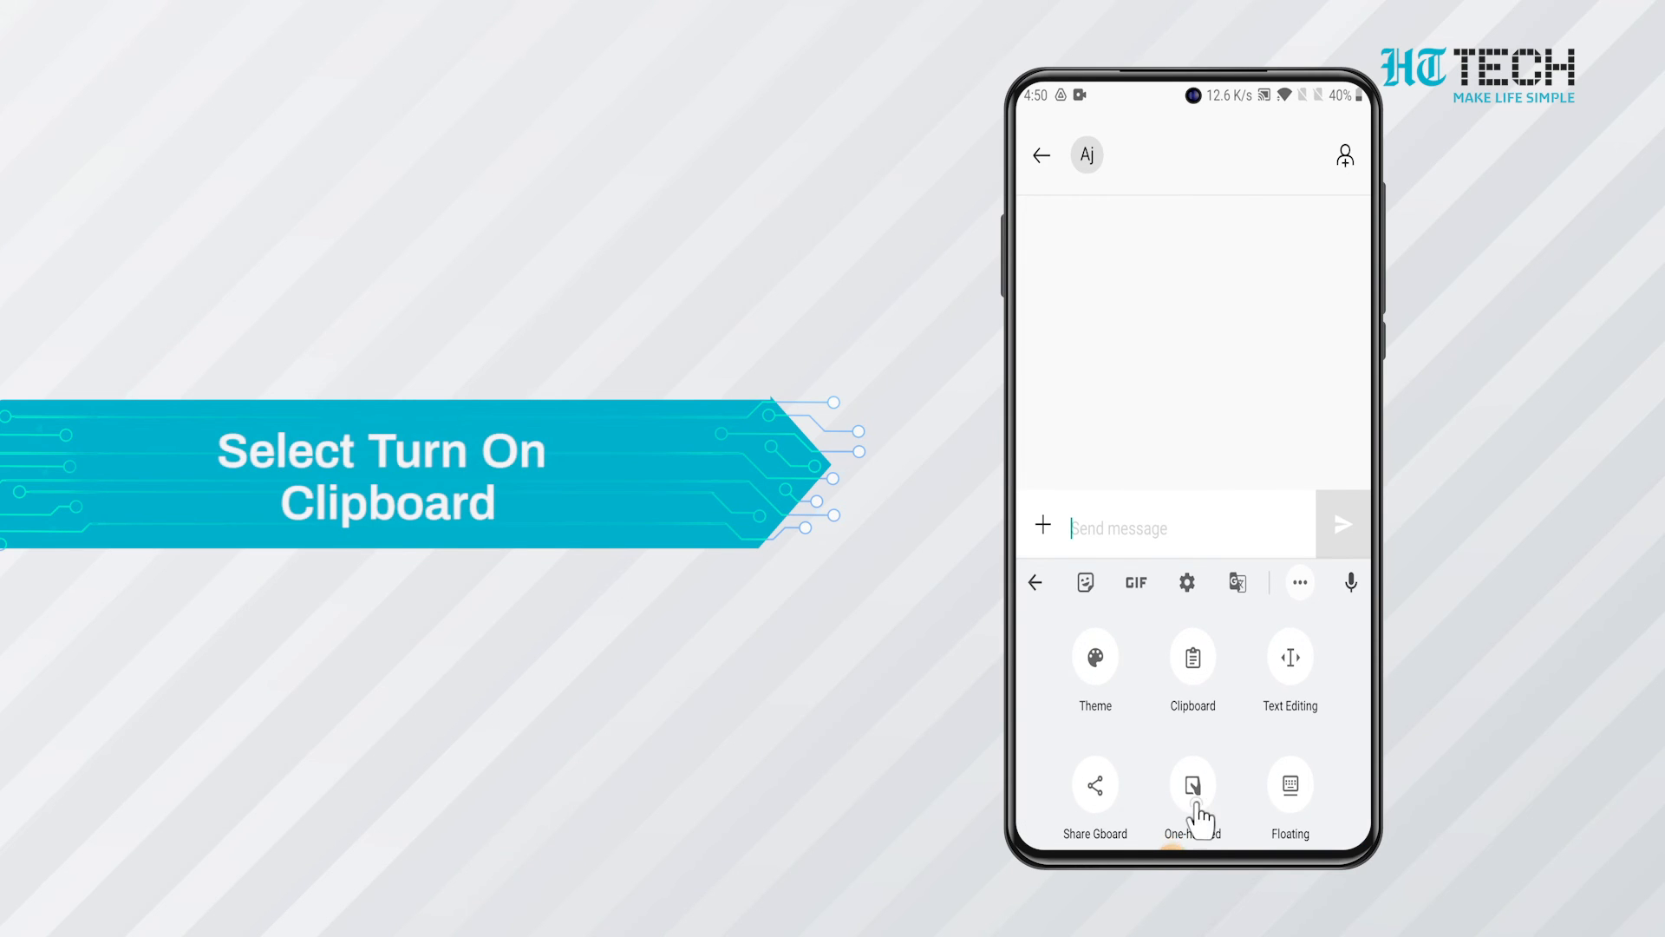
left_click(1192, 656)
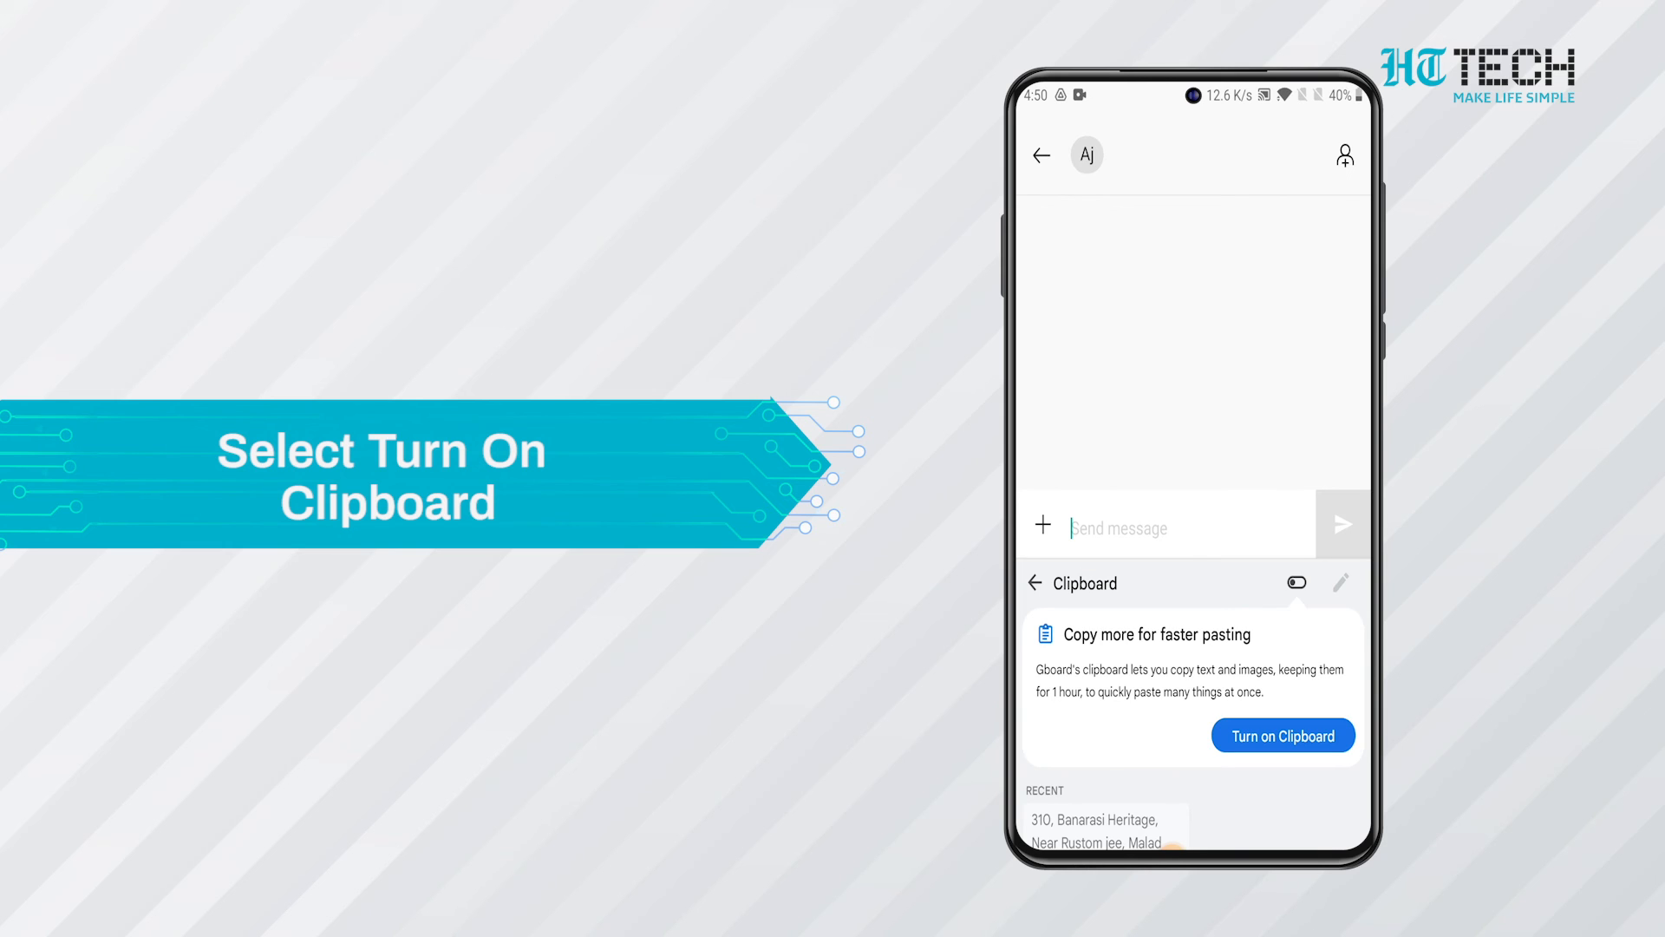
left_click(1283, 735)
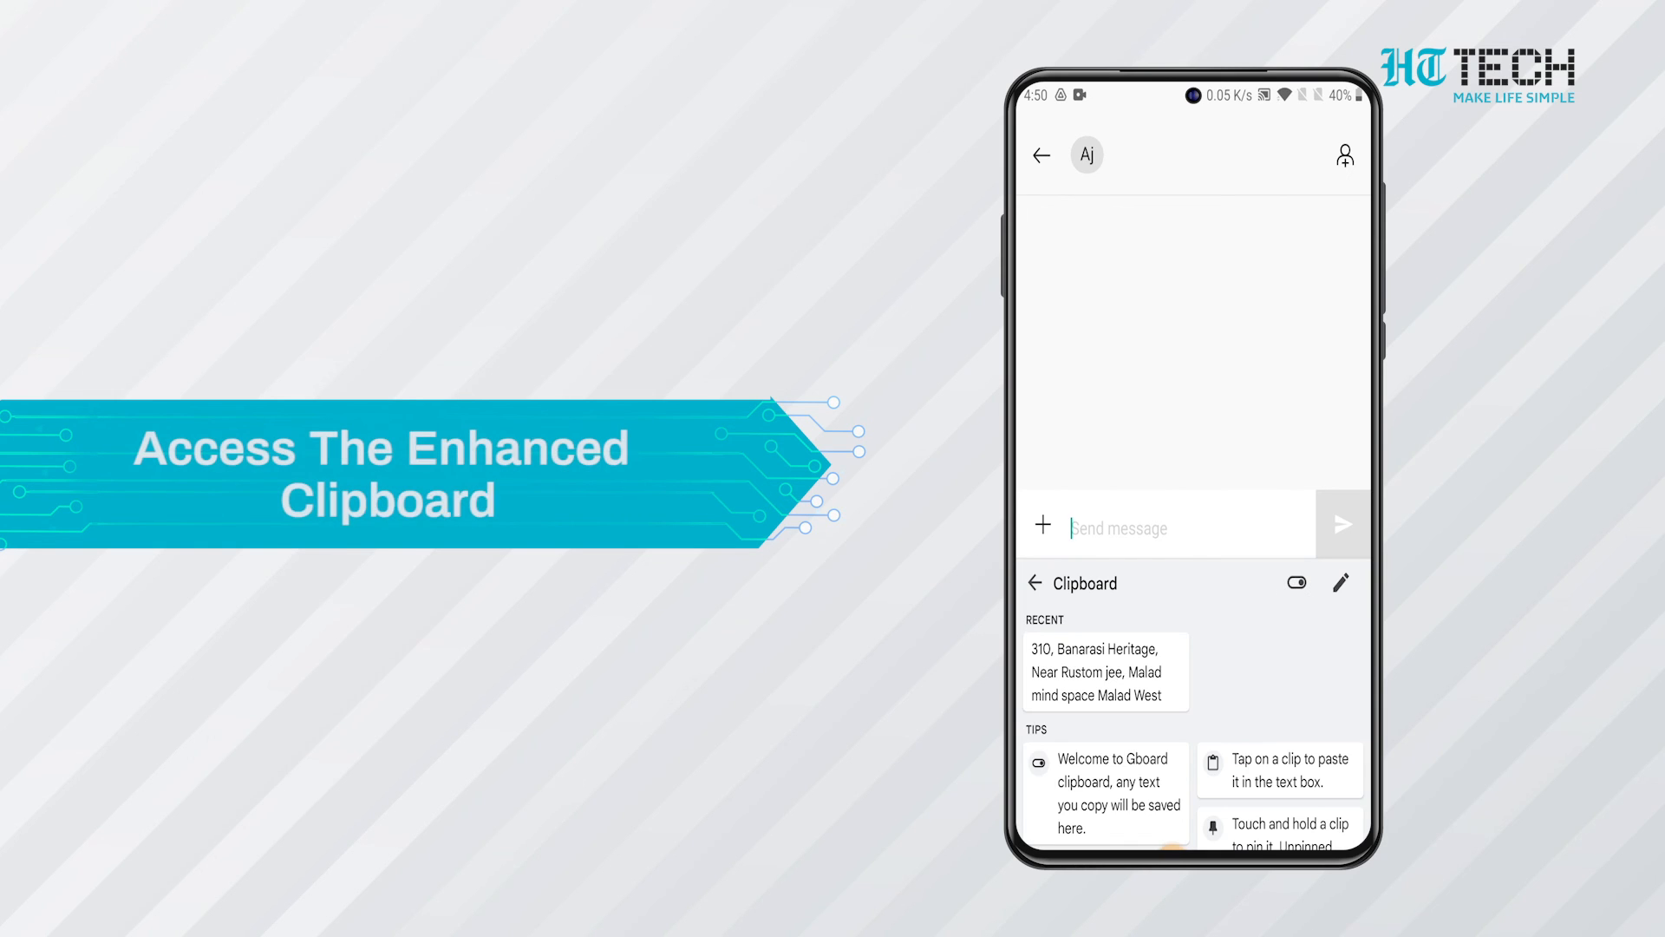